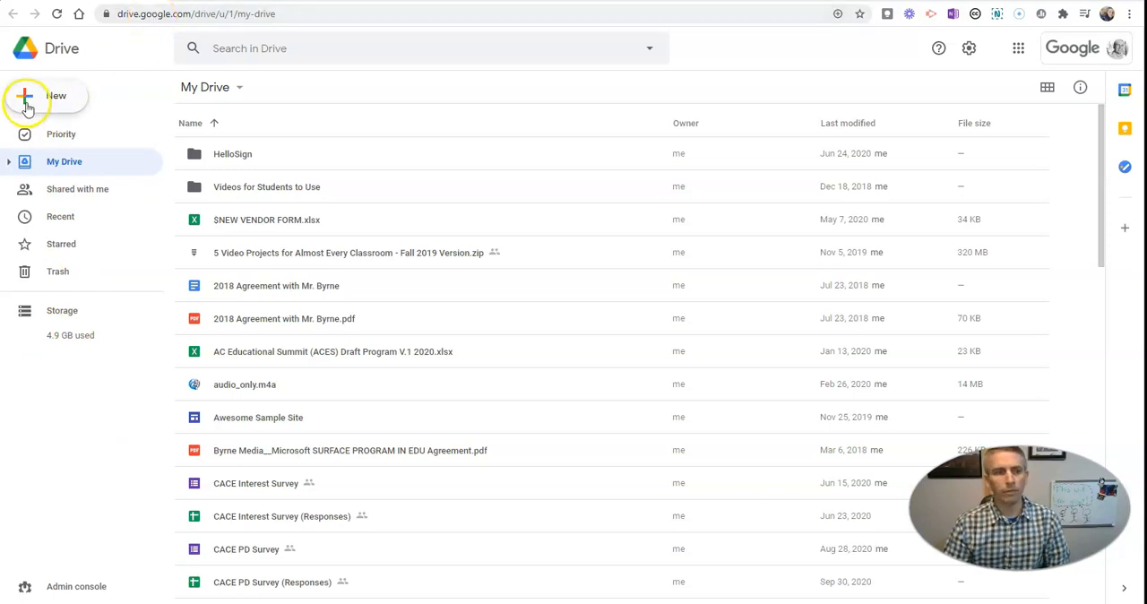
- Upload Sample 1010.pptx from the My old Stuff Samples folder into My Drive via File upload
left_click(45, 95)
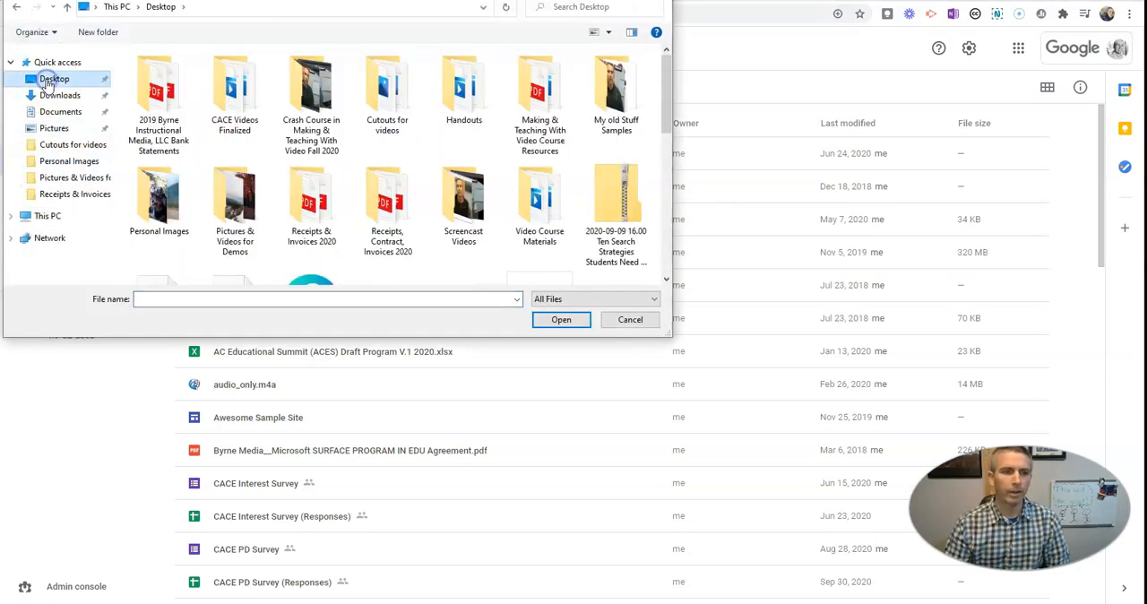
mouse_move(615, 85)
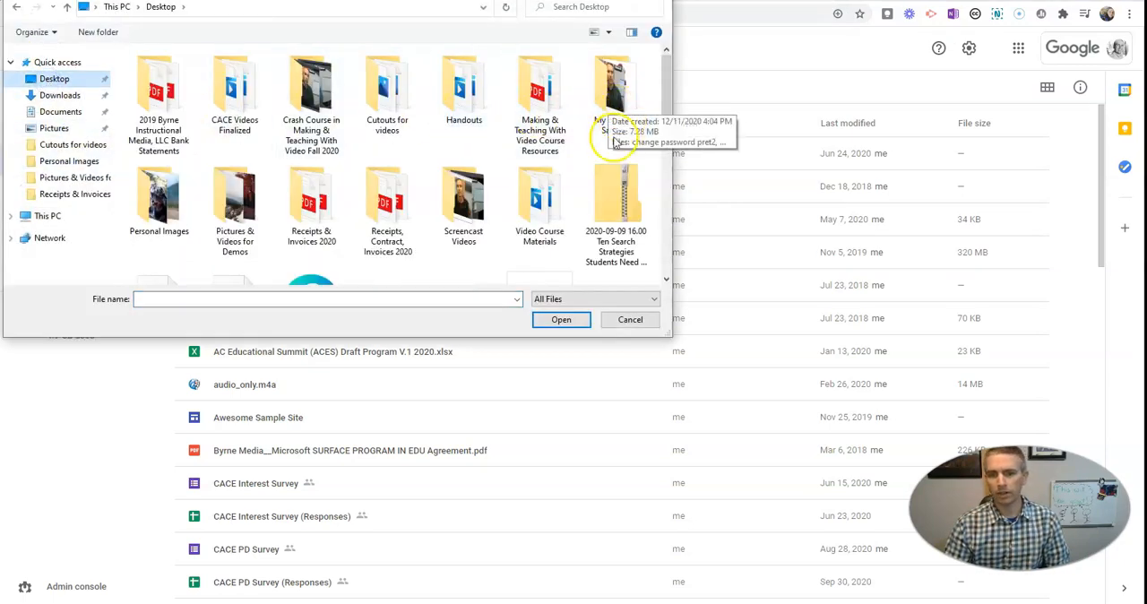
double_click(614, 89)
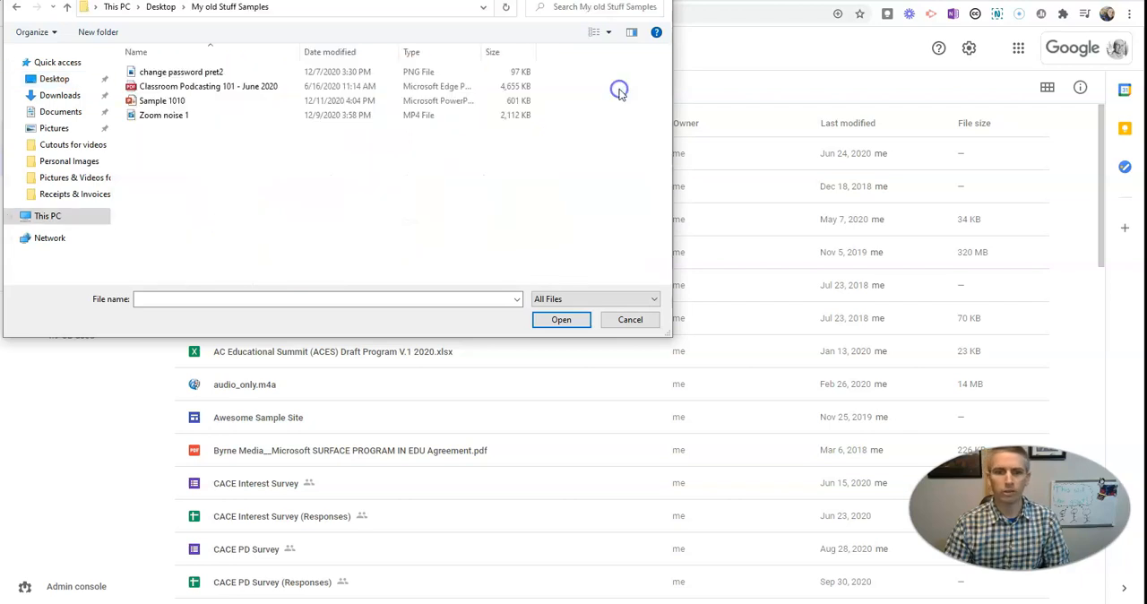
left_click(162, 100)
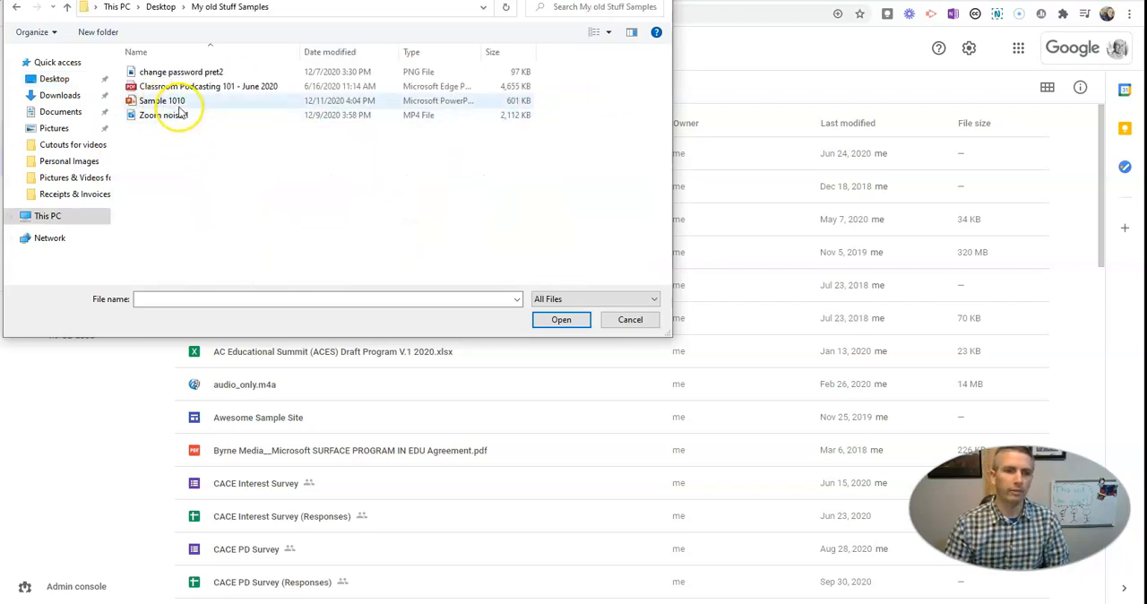
left_click(163, 100)
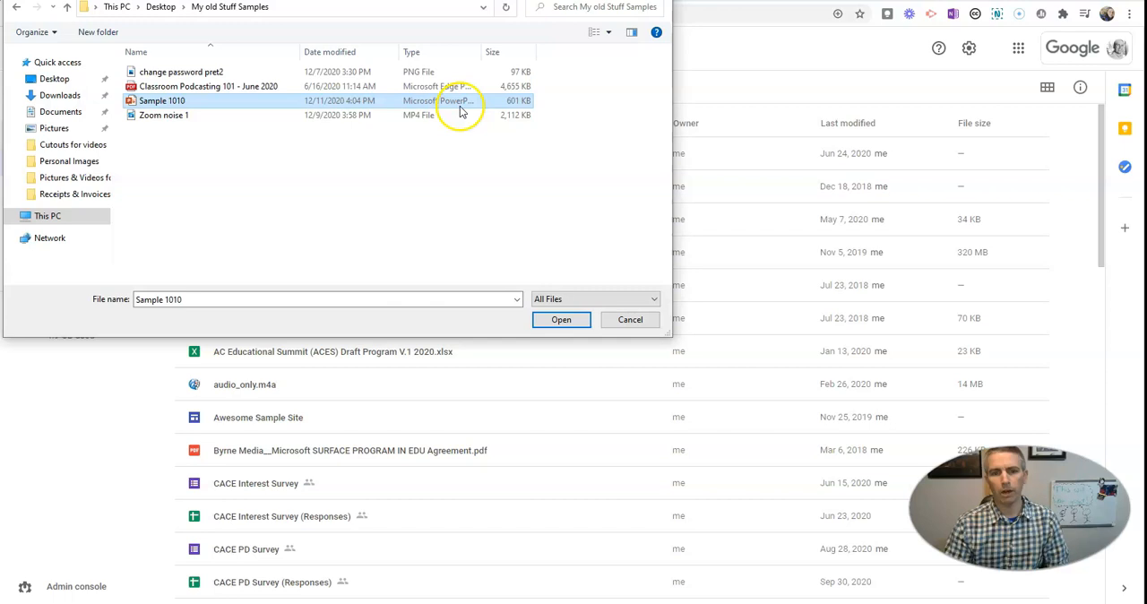
left_click(561, 319)
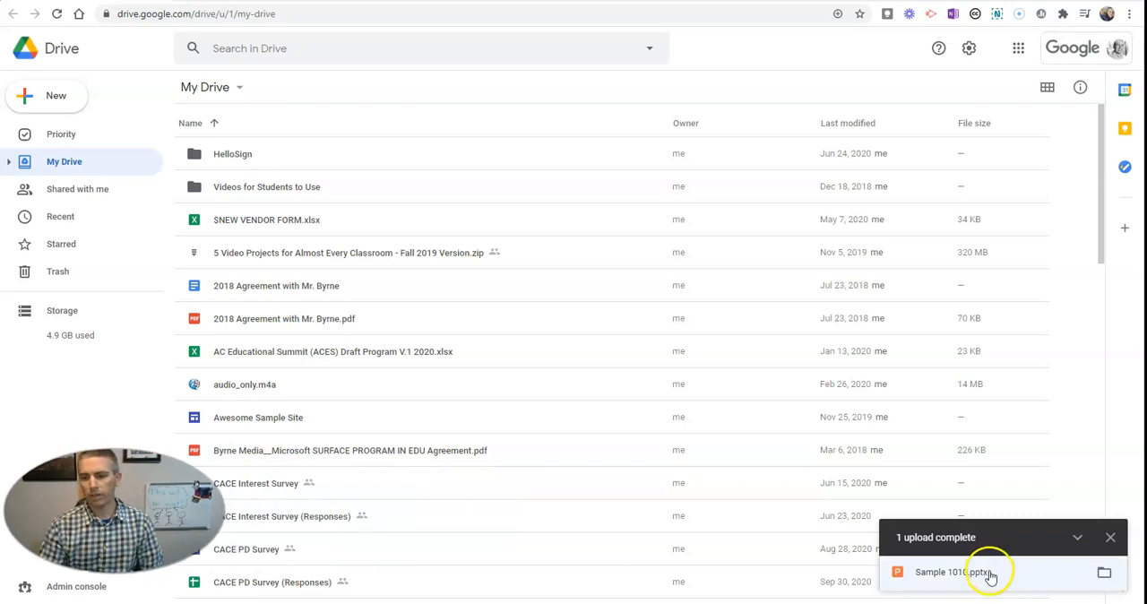
mouse_move(963, 580)
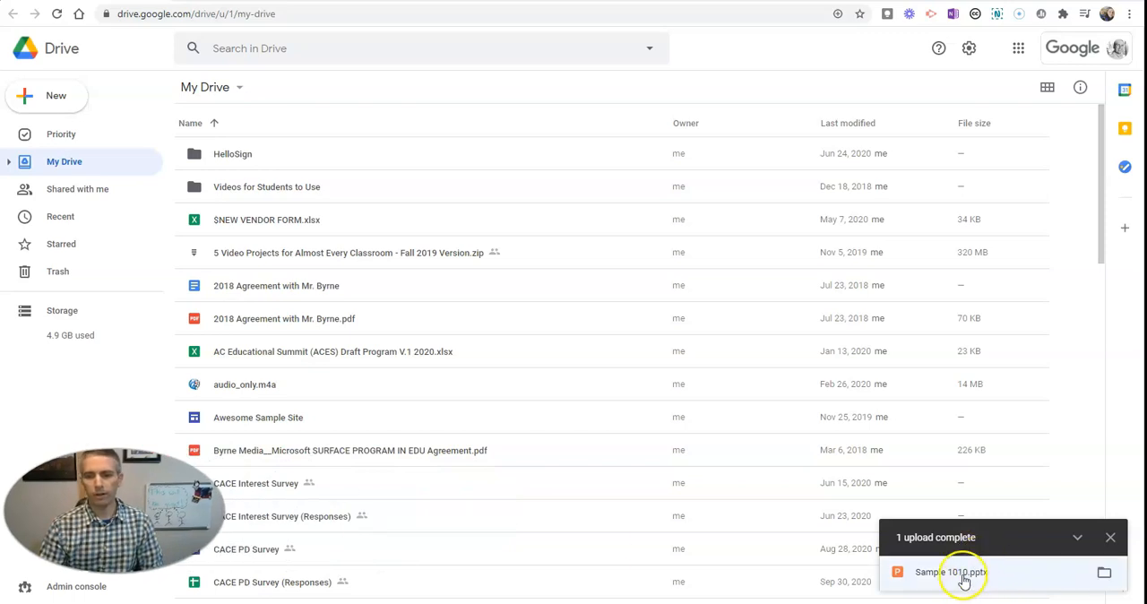
left_click(949, 572)
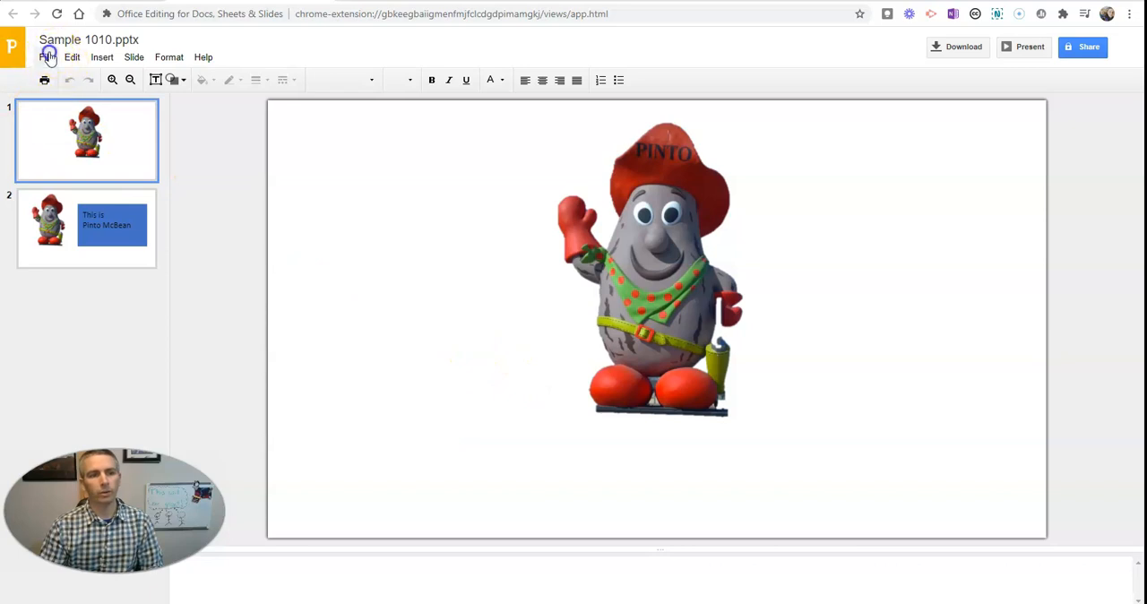
left_click(46, 56)
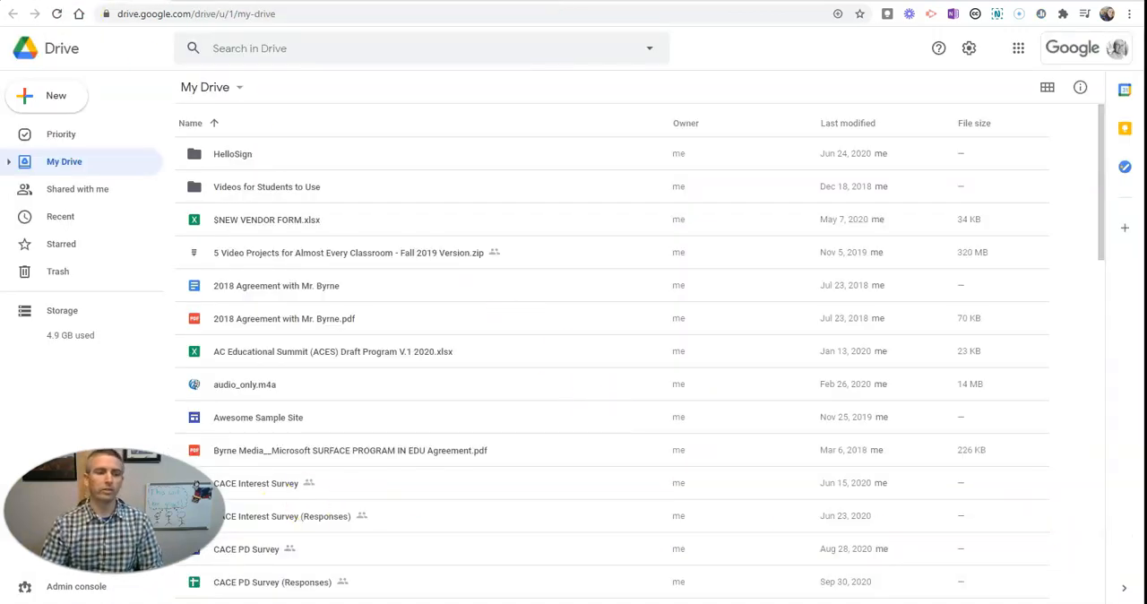
- Upload the entire Desktop > My old Stuff Samples folder to My Drive, confirming all 4 files
left_click(46, 96)
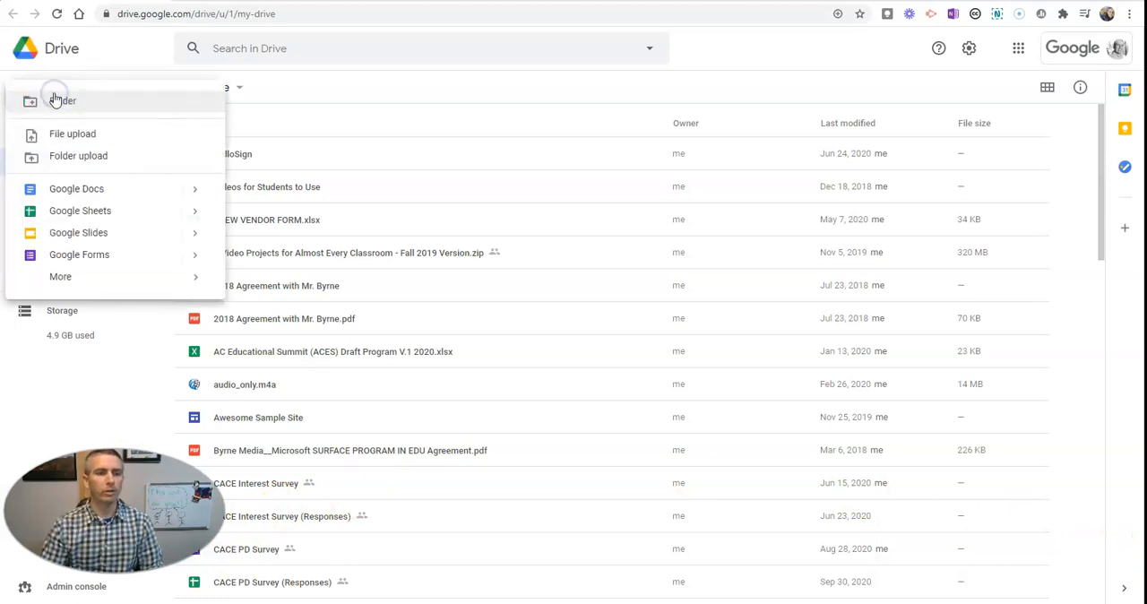
left_click(78, 156)
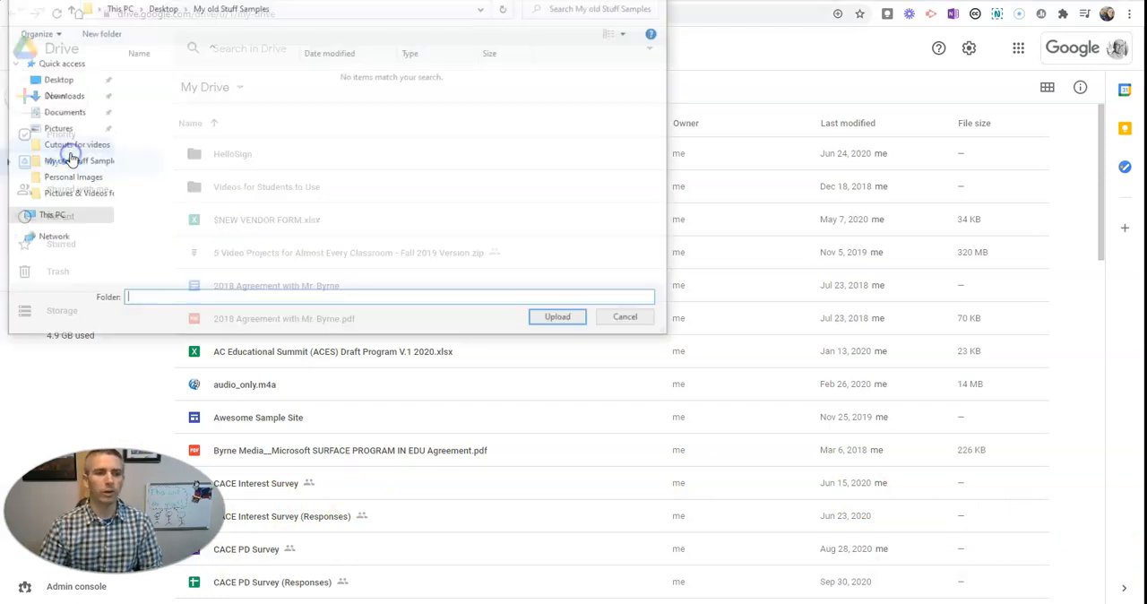
left_click(58, 79)
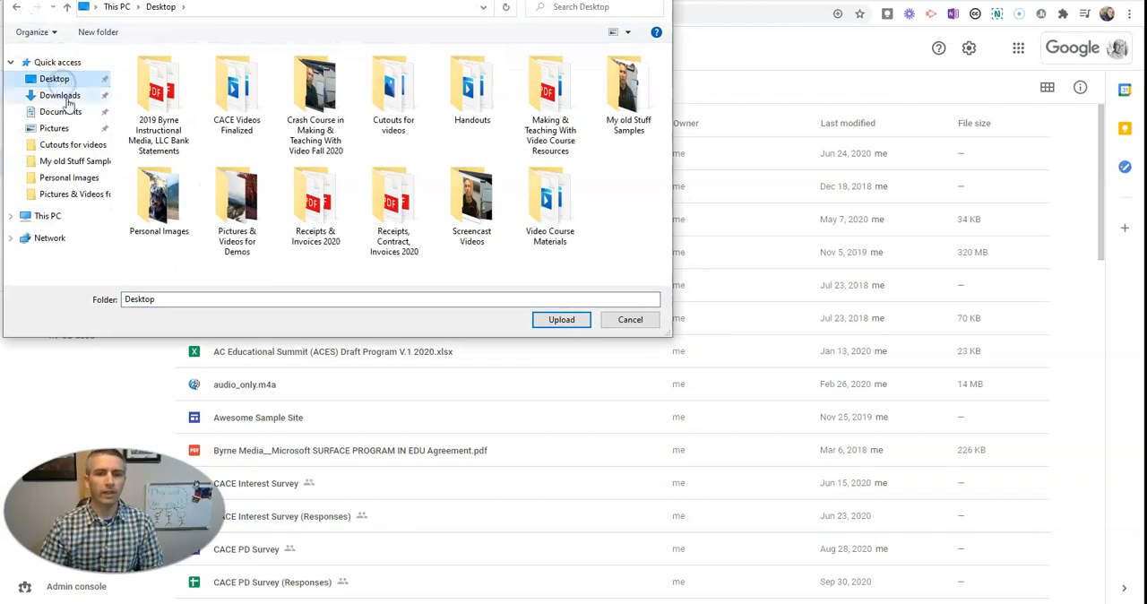
mouse_move(628, 85)
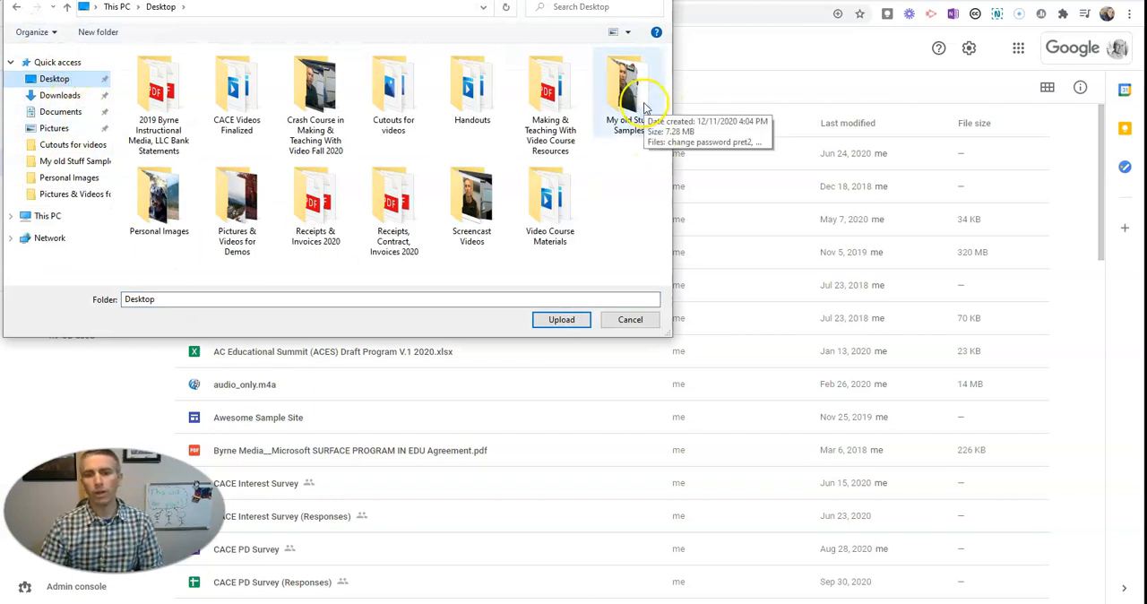
left_click(627, 85)
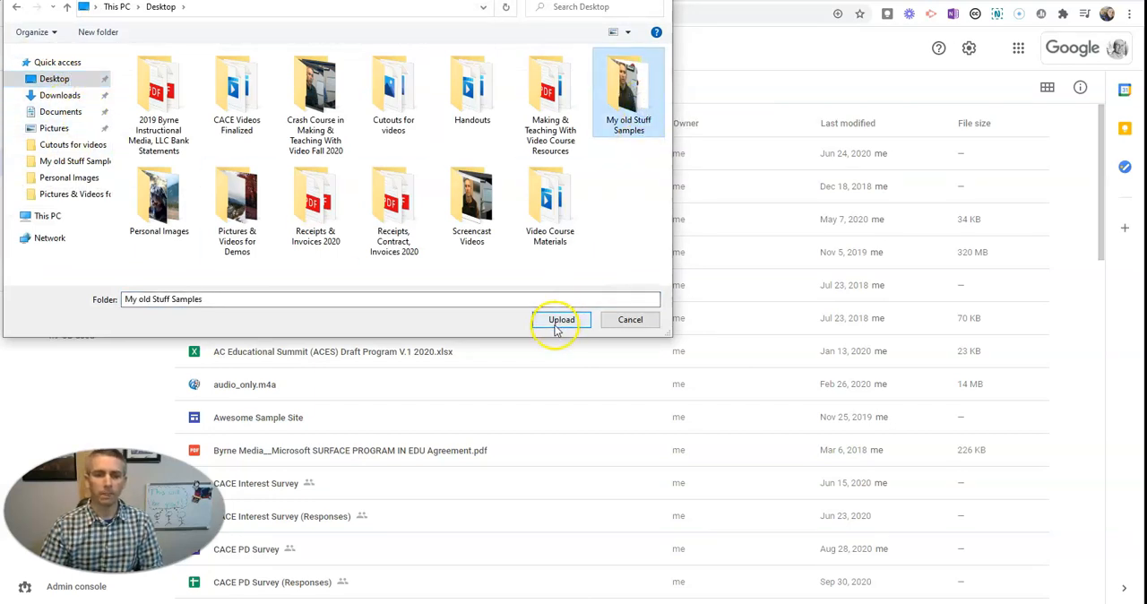
left_click(561, 319)
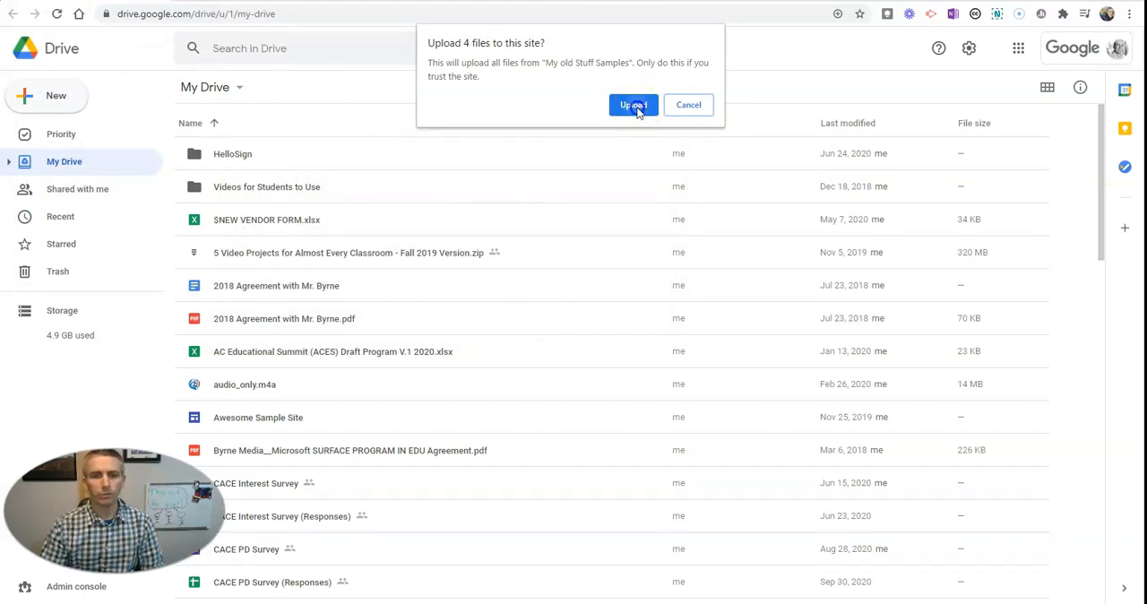
left_click(632, 105)
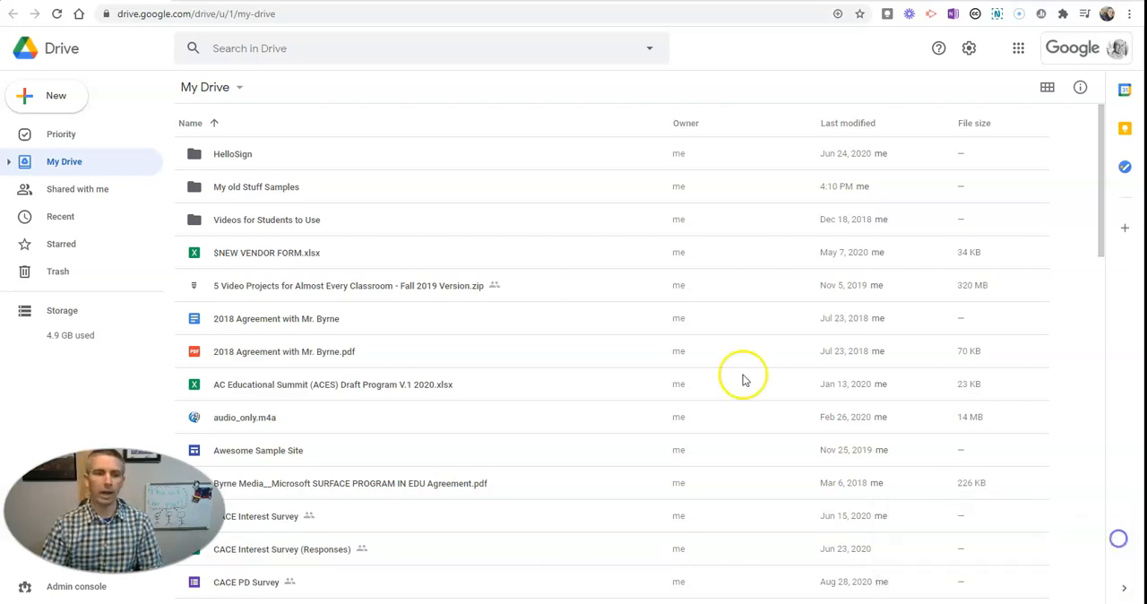
mouse_move(260, 188)
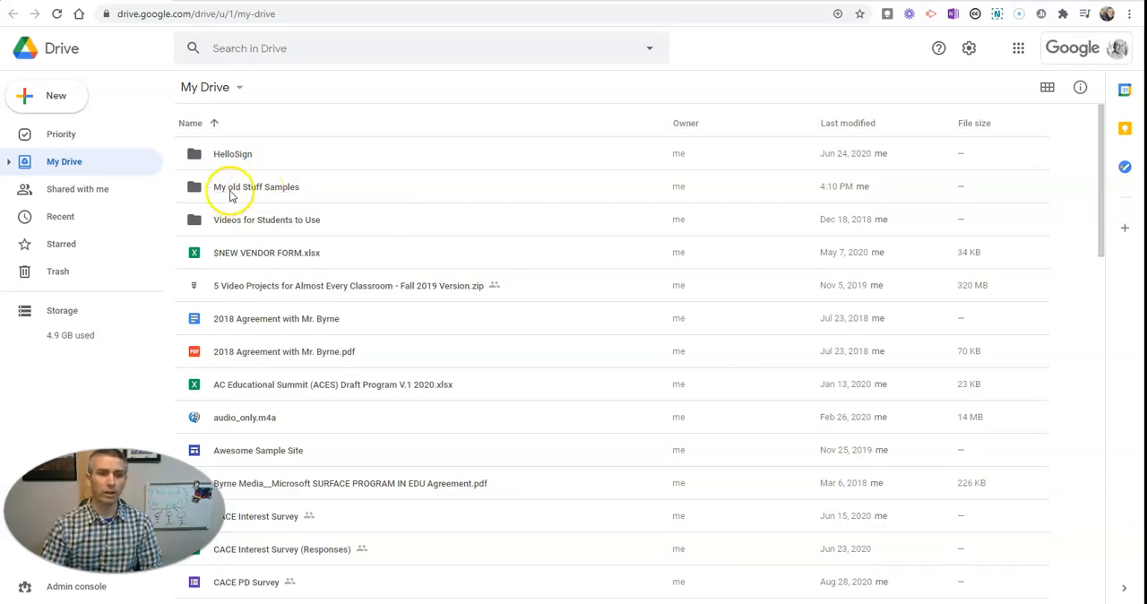
- Inside the uploaded folder, preview the Classroom Podcasting 101 PDF, then return to My Drive
double_click(255, 186)
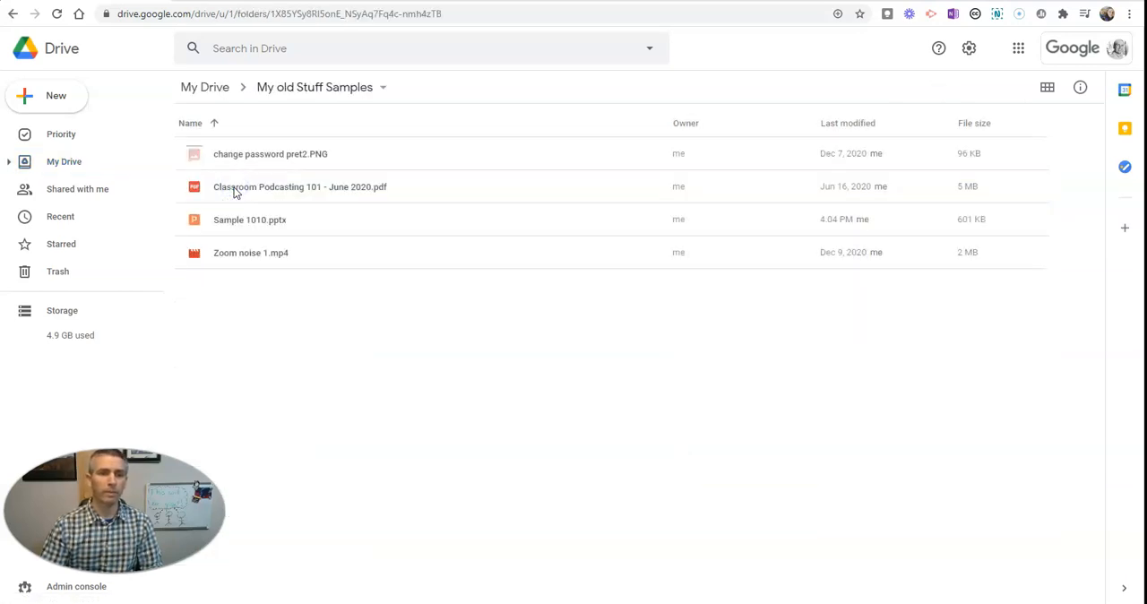
mouse_move(280, 186)
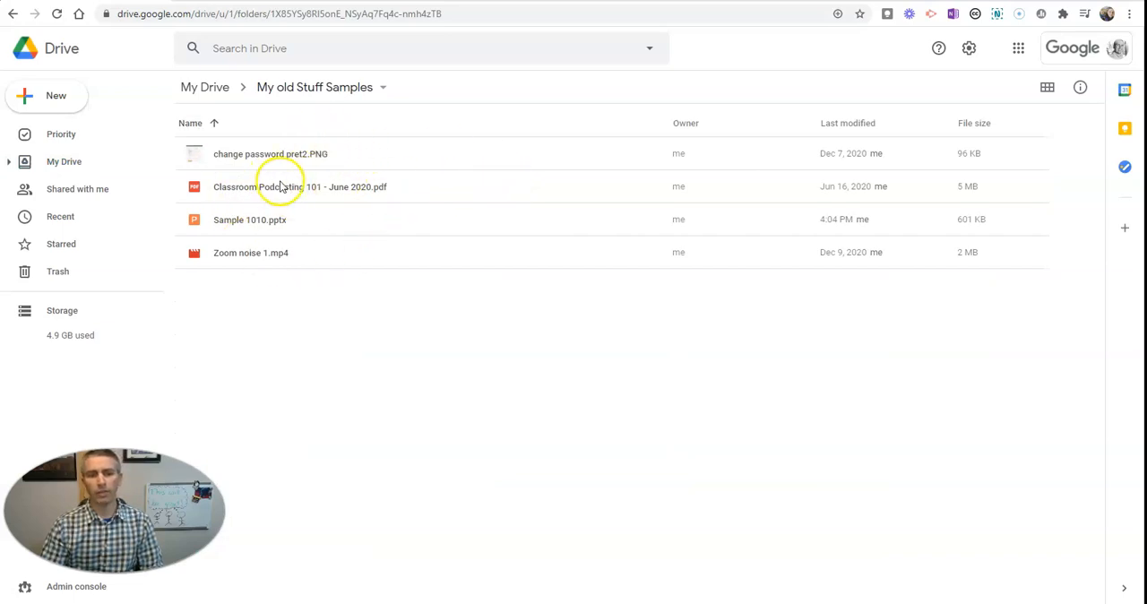
mouse_move(251, 186)
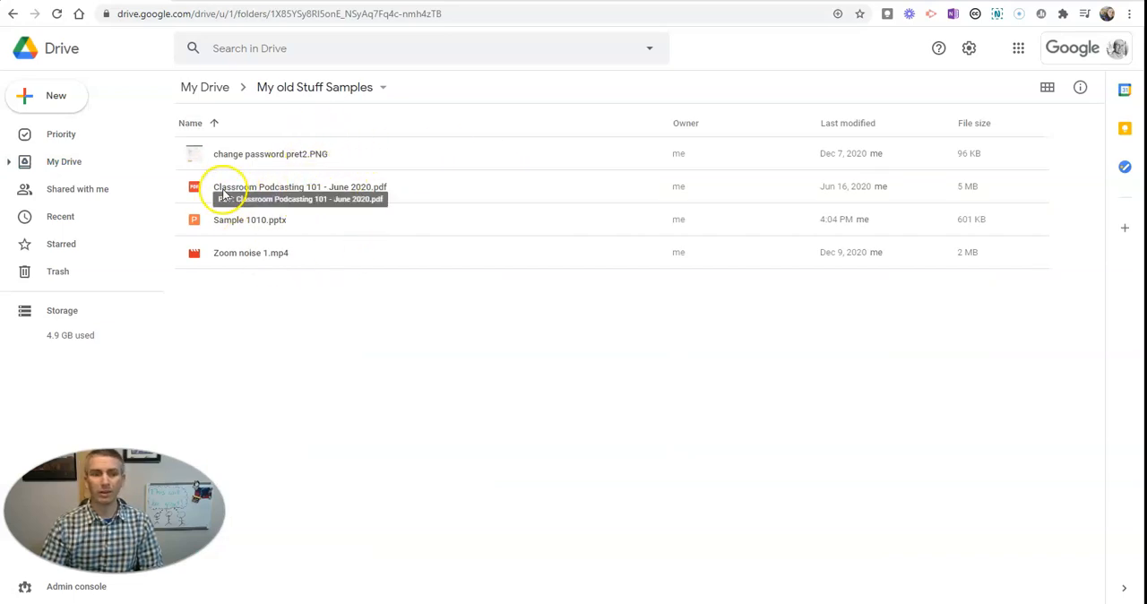
double_click(300, 186)
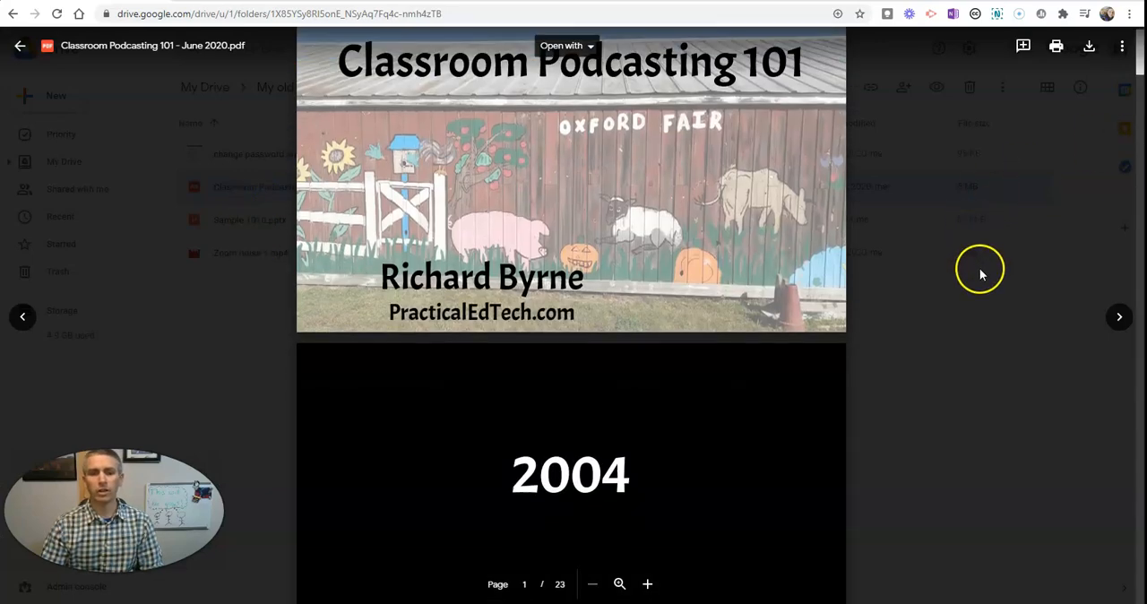
left_click(21, 45)
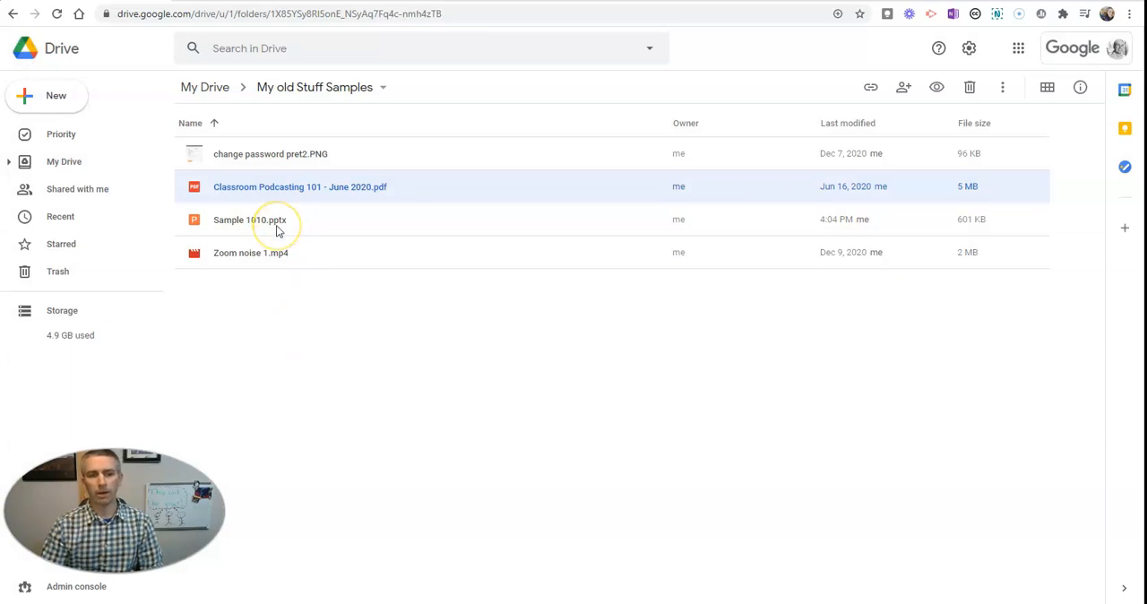
mouse_move(260, 252)
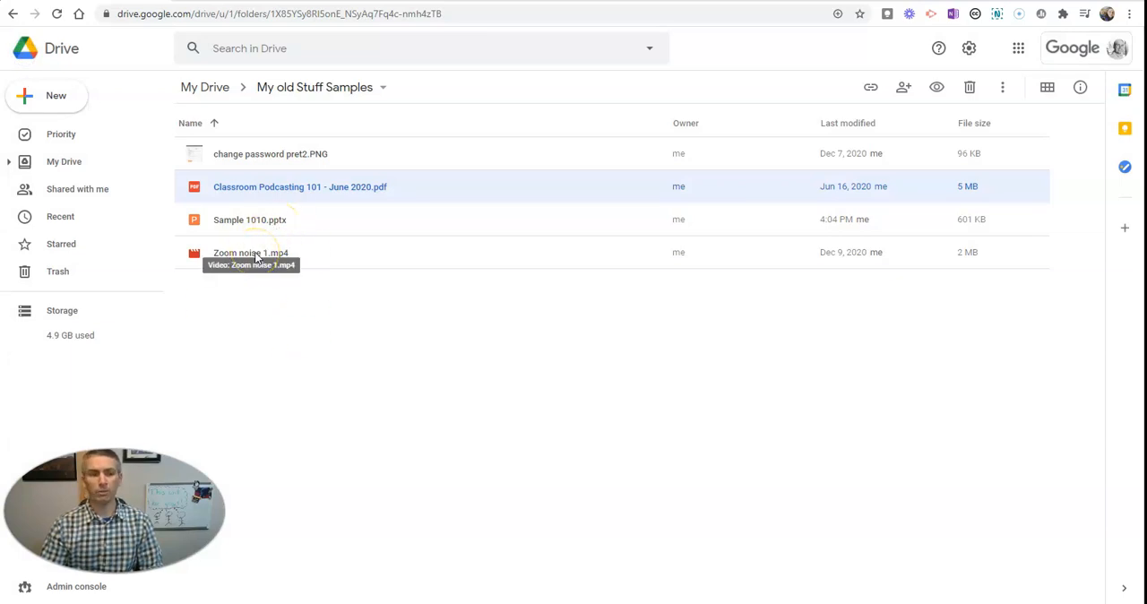
mouse_move(300, 153)
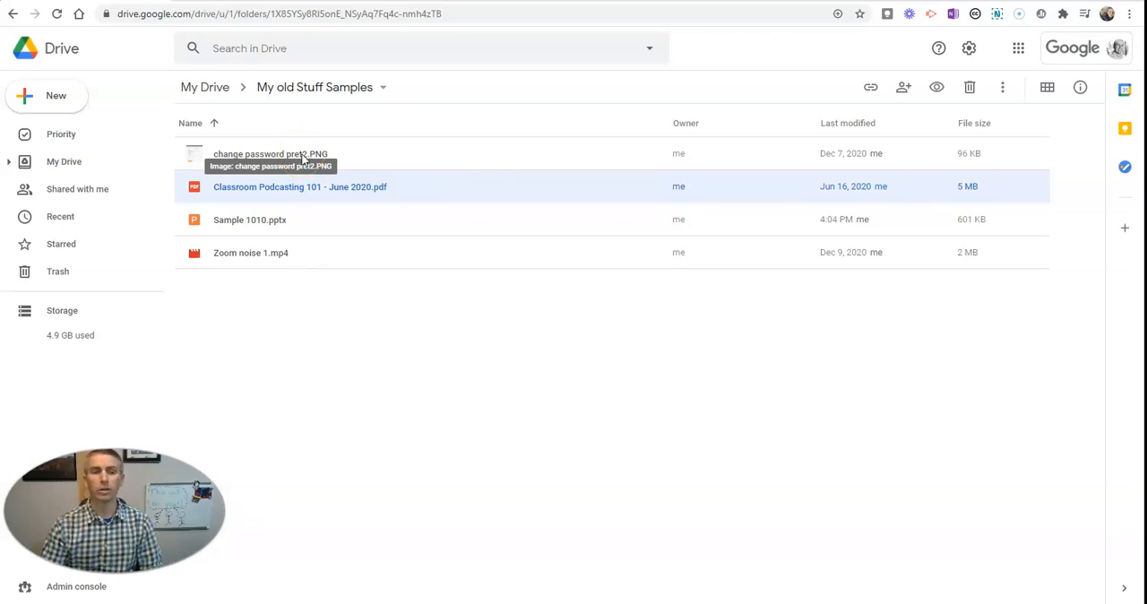
mouse_move(289, 143)
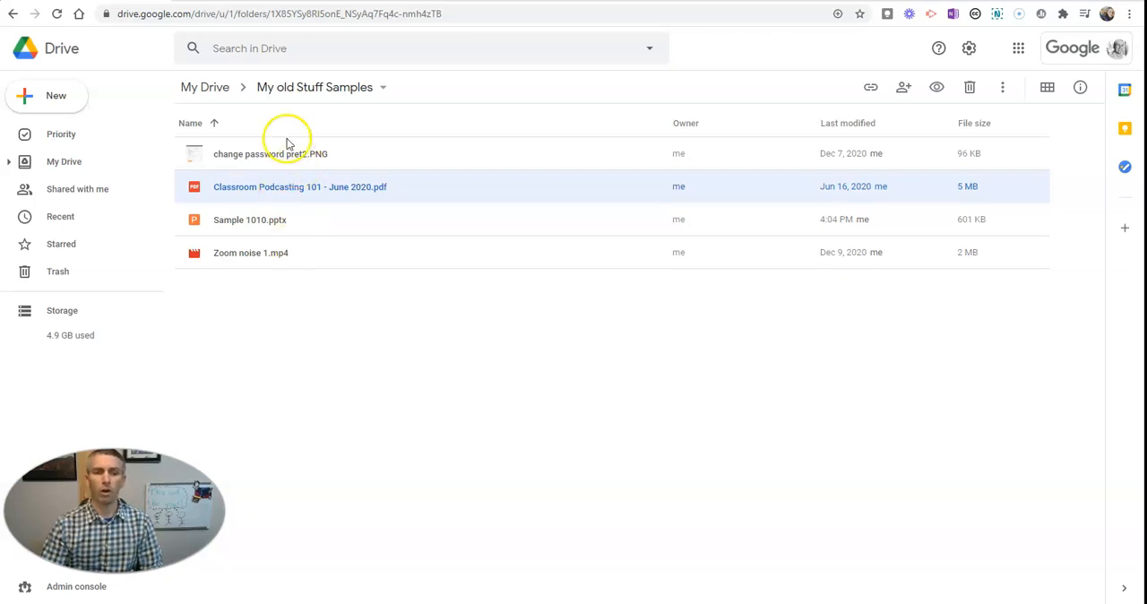
left_click(205, 87)
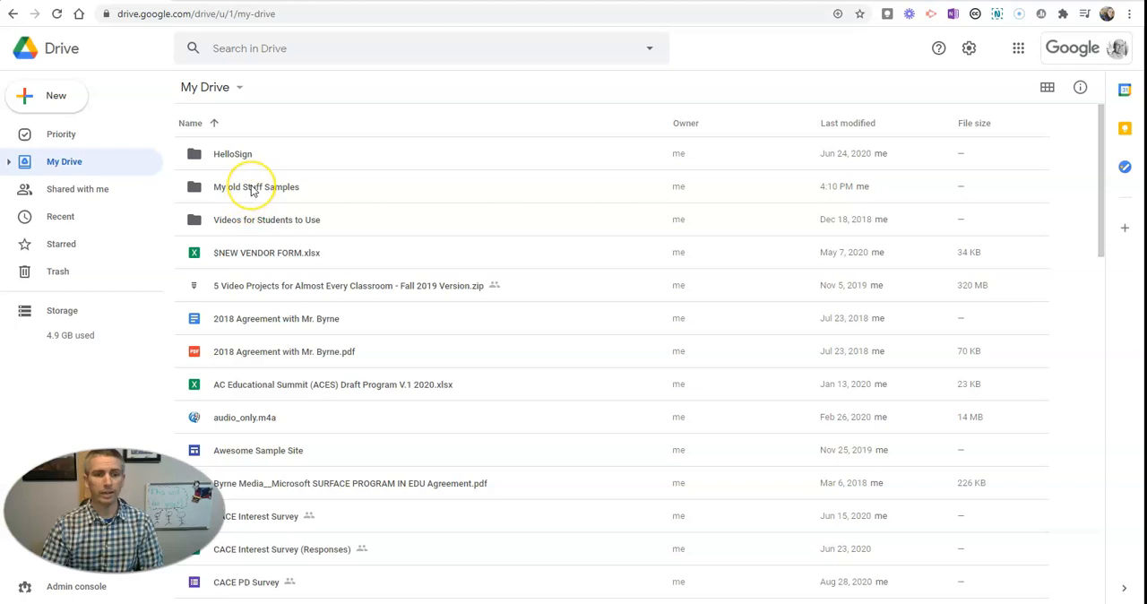
mouse_move(256, 186)
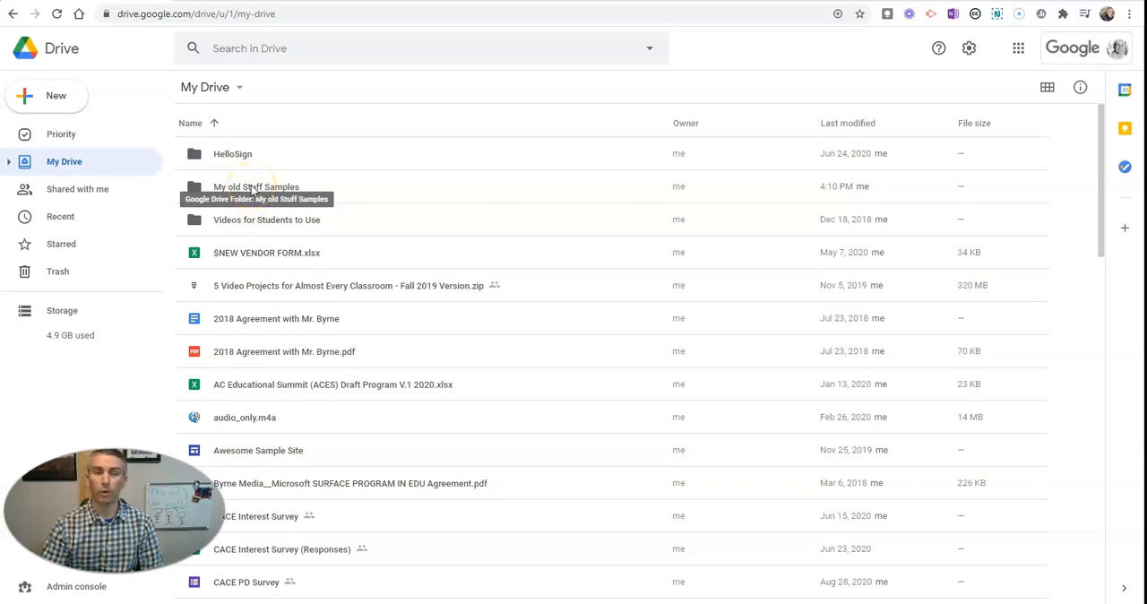
- Show the New menu of create and upload options over My Drive
left_click(47, 95)
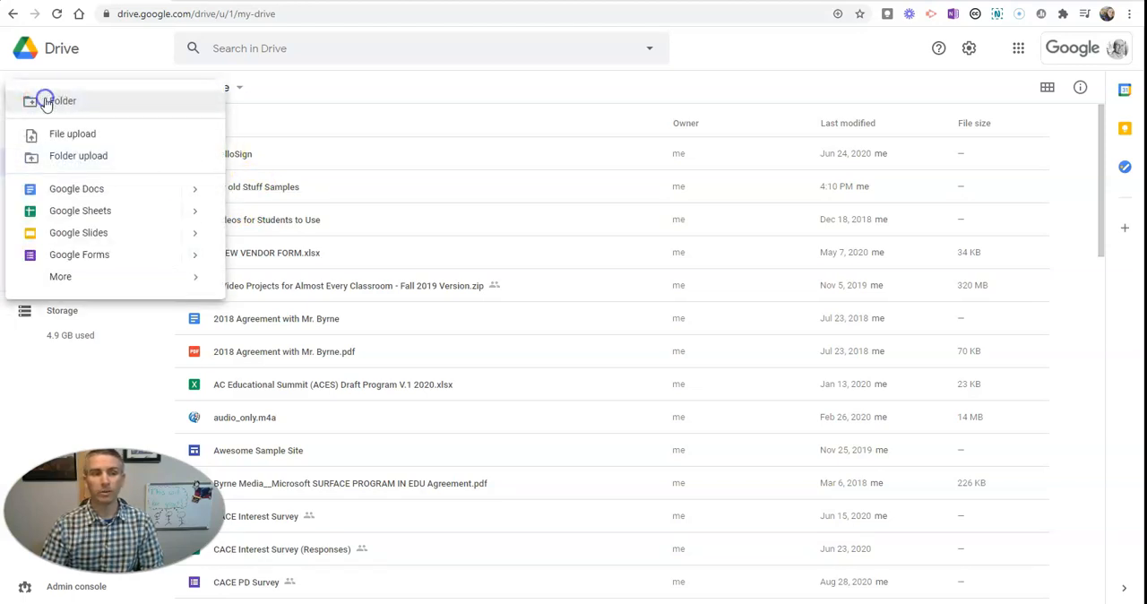
mouse_move(126, 81)
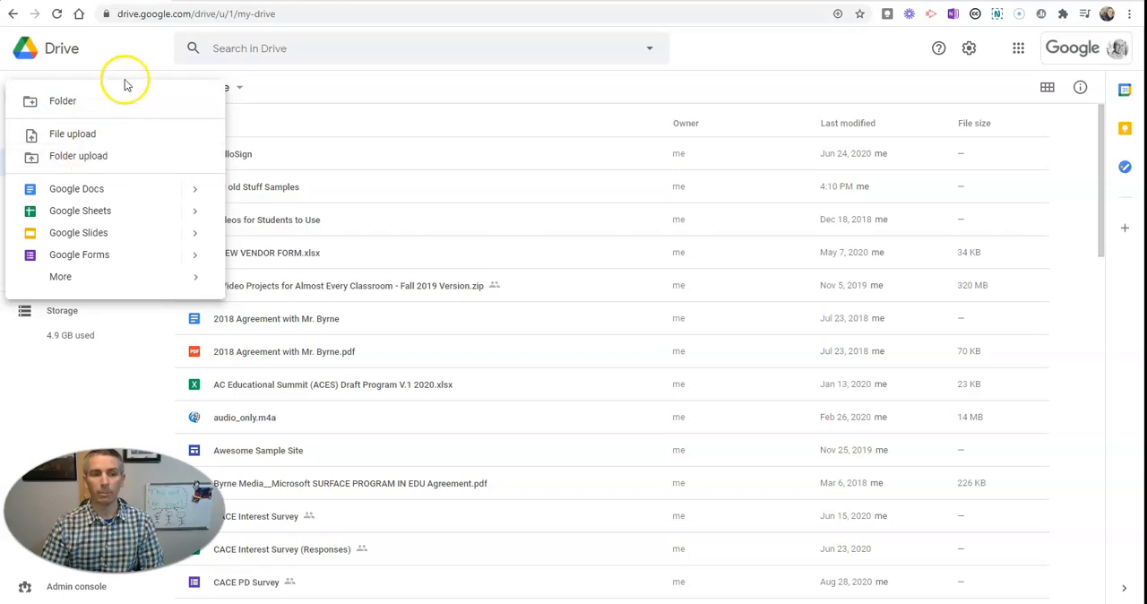